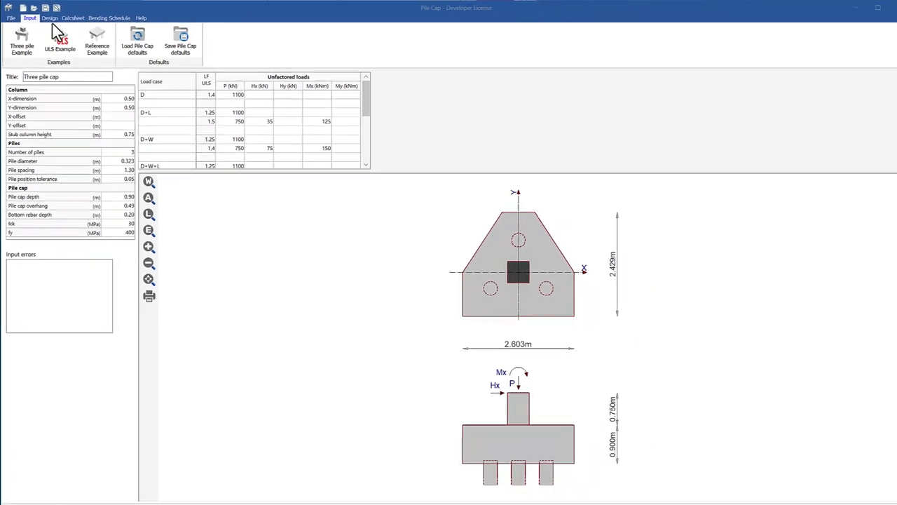
- Show the strut-and-tie design results with pile forces, ties and struts for the three-pile cap
{"action": "left_click", "coordinate": [49, 17]}
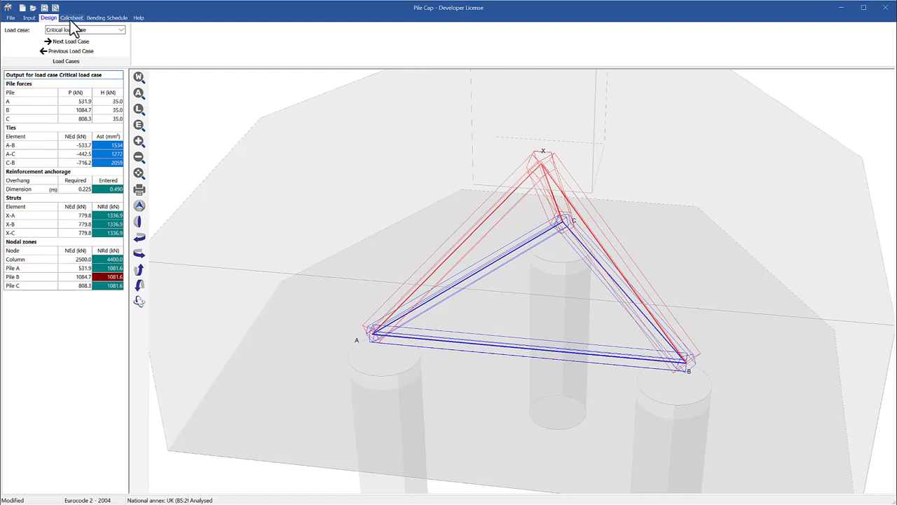
- Review results for load cases D, D+L, D+W and D+W+L, then bring up the calculation sheet
{"action": "left_click", "coordinate": [71, 42]}
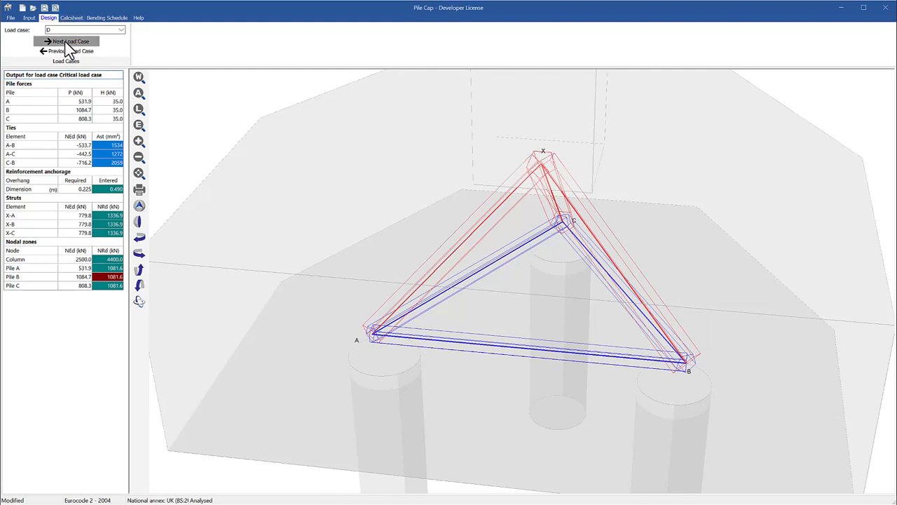
{"action": "left_click", "coordinate": [71, 41]}
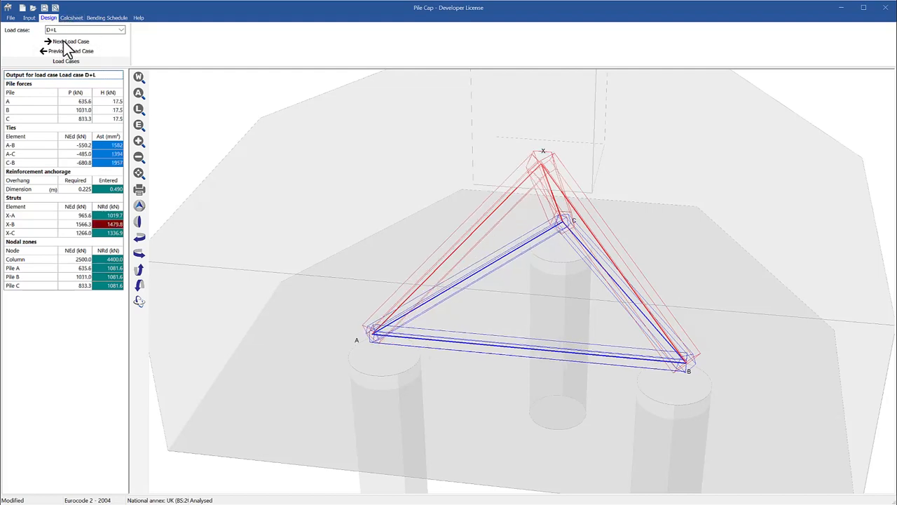
{"action": "left_click", "coordinate": [70, 41]}
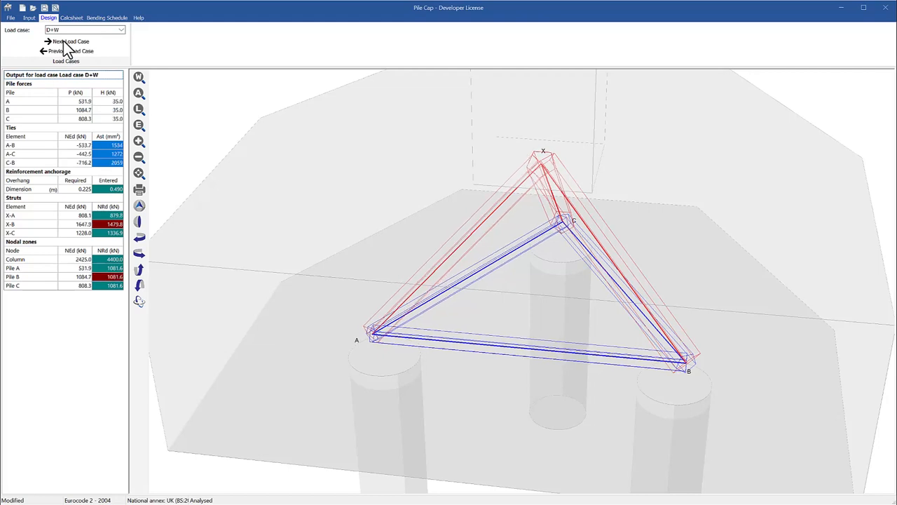
{"action": "left_click", "coordinate": [84, 29]}
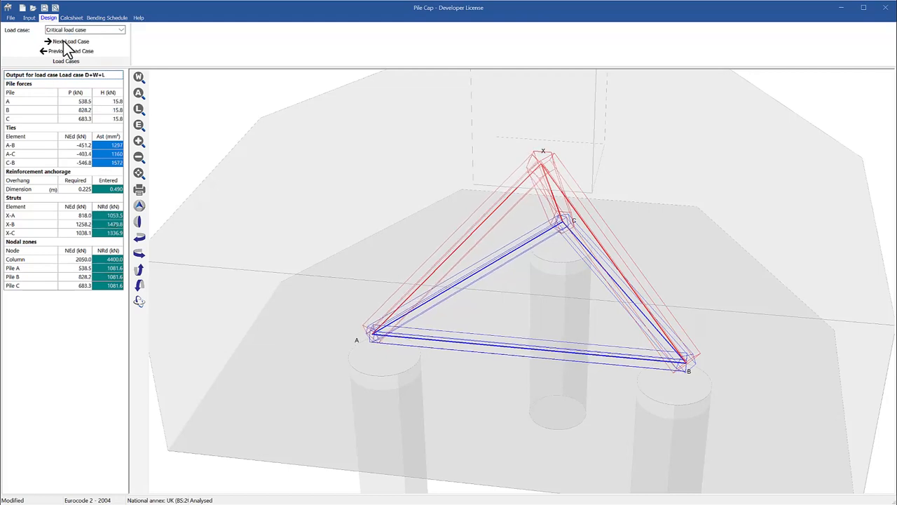
{"action": "left_click", "coordinate": [66, 42]}
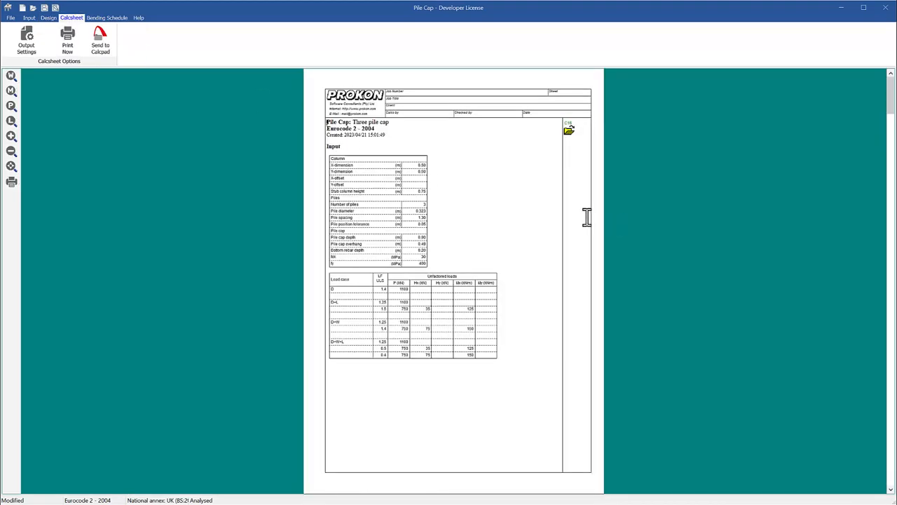
- Page through the calcsheet to the tie reinforcement calculations and move to the bending schedule
{"action": "scroll", "scroll_direction": "down", "scroll_amount": 3}
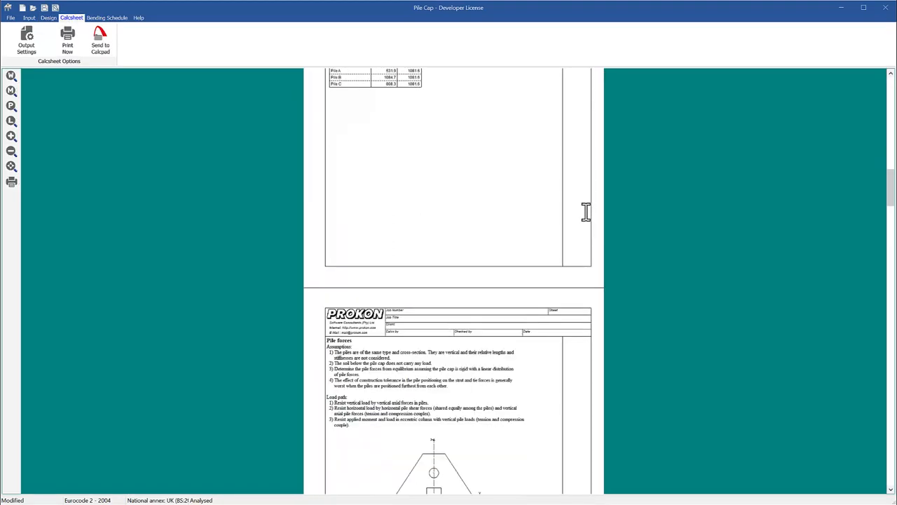
{"action": "scroll", "scroll_direction": "down", "scroll_amount": 3}
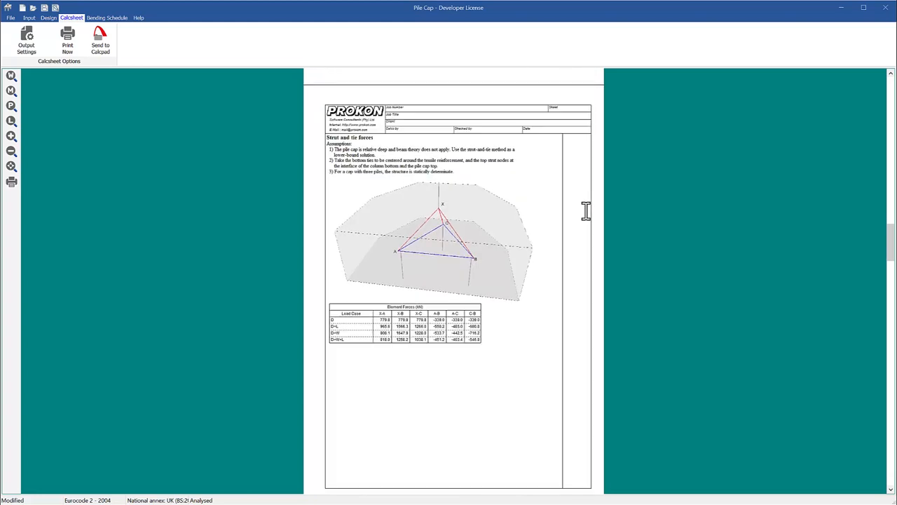
{"action": "scroll", "scroll_direction": "down", "scroll_amount": 3}
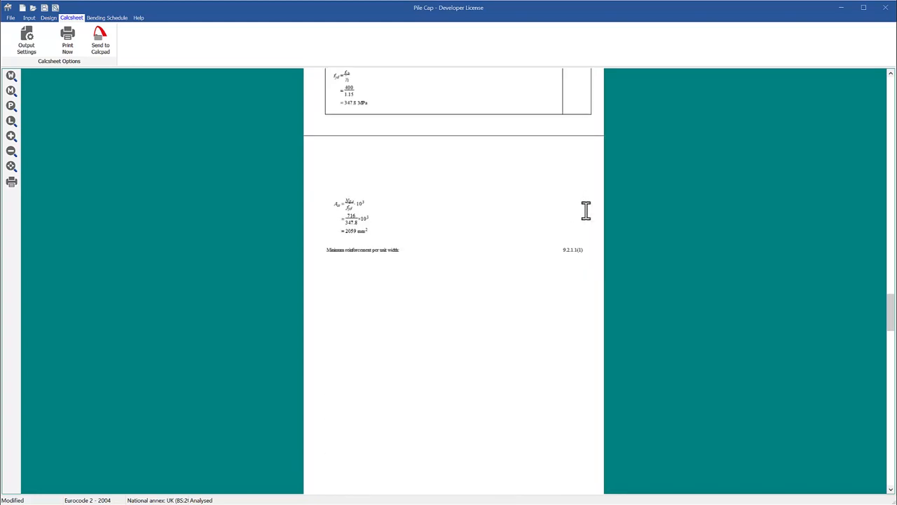
{"action": "left_click", "coordinate": [107, 18]}
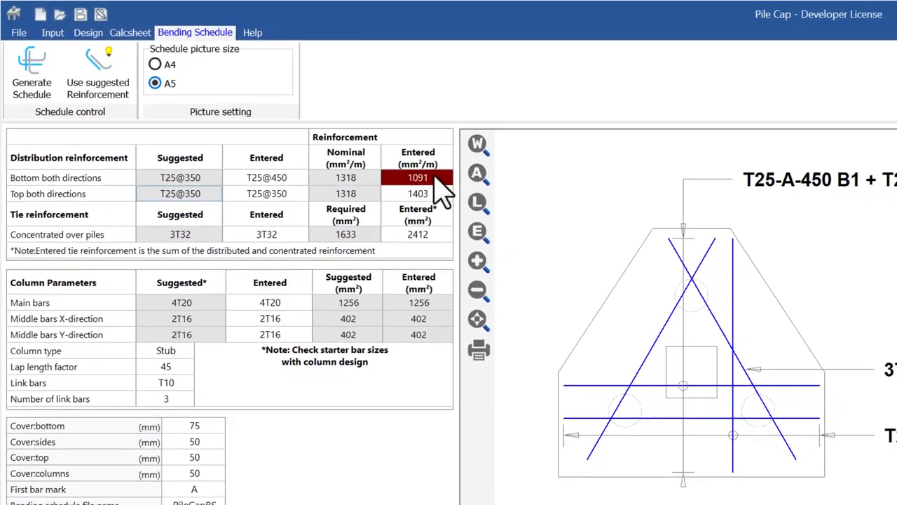
- Apply the suggested T25@350 bottom reinforcement and generate the schedule with plan, elevation and column section
{"action": "left_click", "coordinate": [863, 8]}
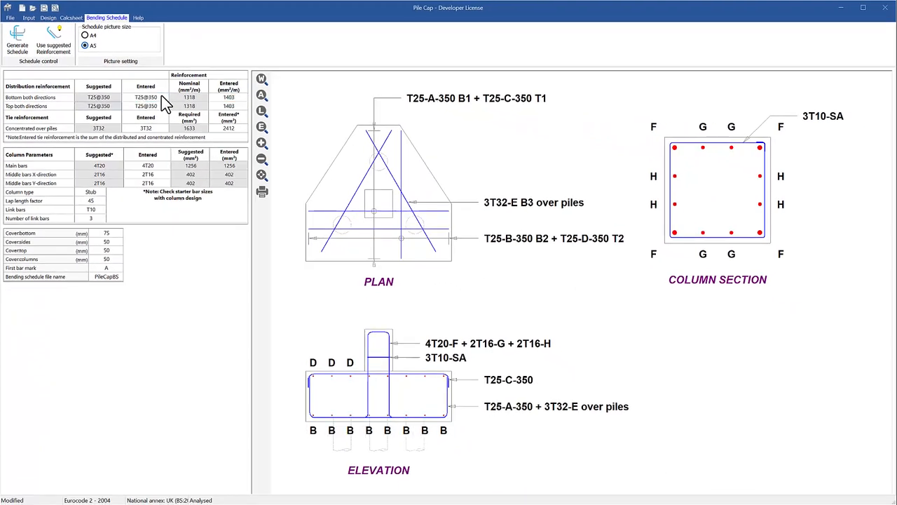
{"action": "left_click", "coordinate": [16, 44]}
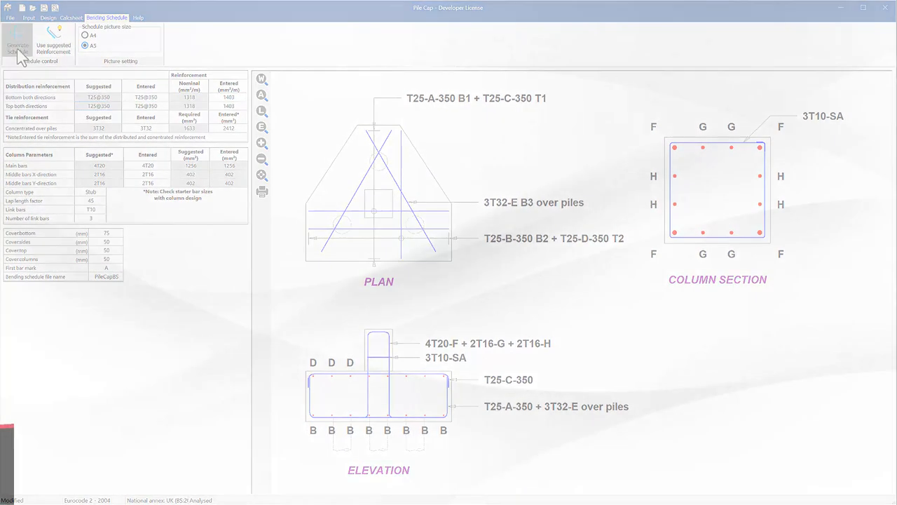